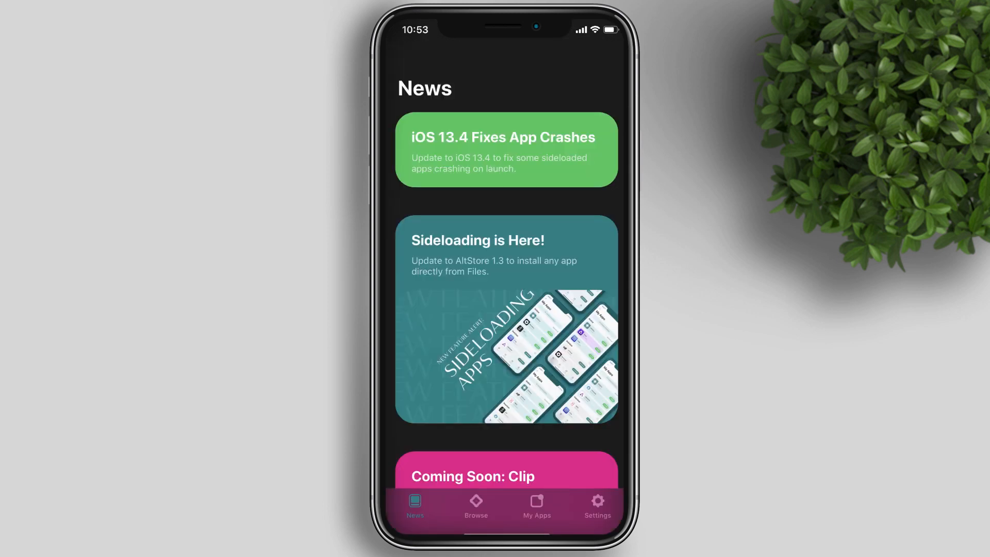
- Go from the AltStore News feed to altstore.io and download the Windows AltServer installer zip
click(537, 506)
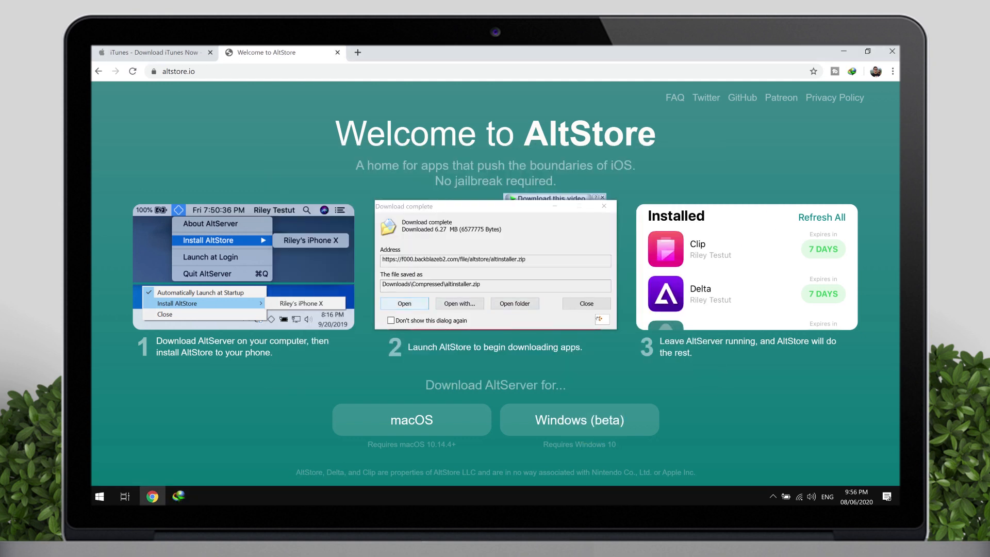
- Run setup.exe from altinstaller.zip in WinRAR and accept the default installation folder
click(404, 303)
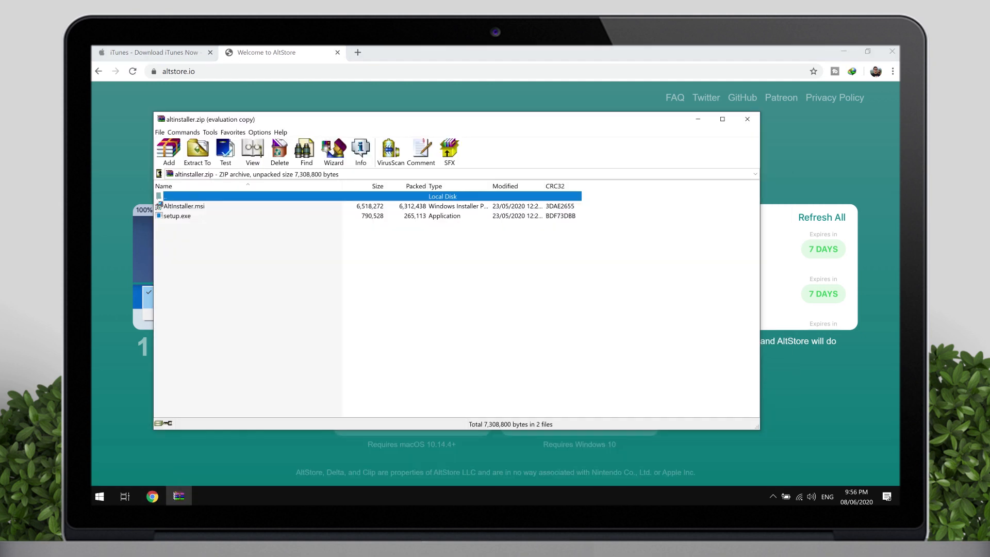
double_click(177, 216)
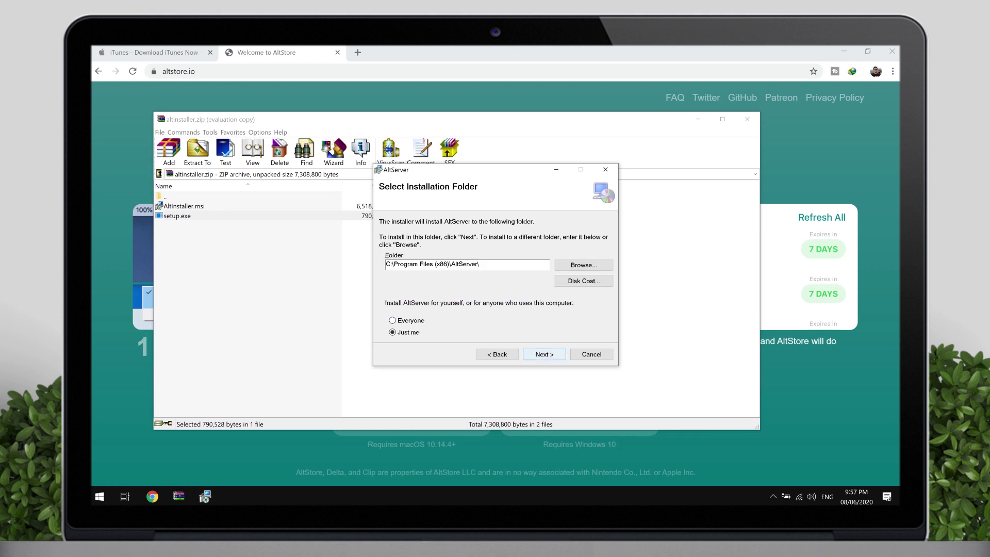
click(544, 355)
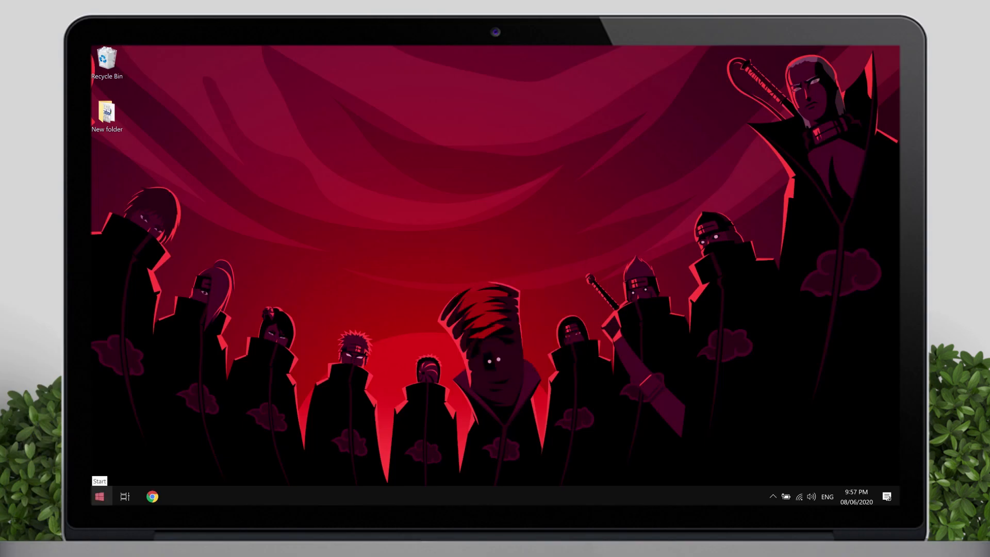
- Launch the newly installed AltServer from the Start menu's app list
click(99, 497)
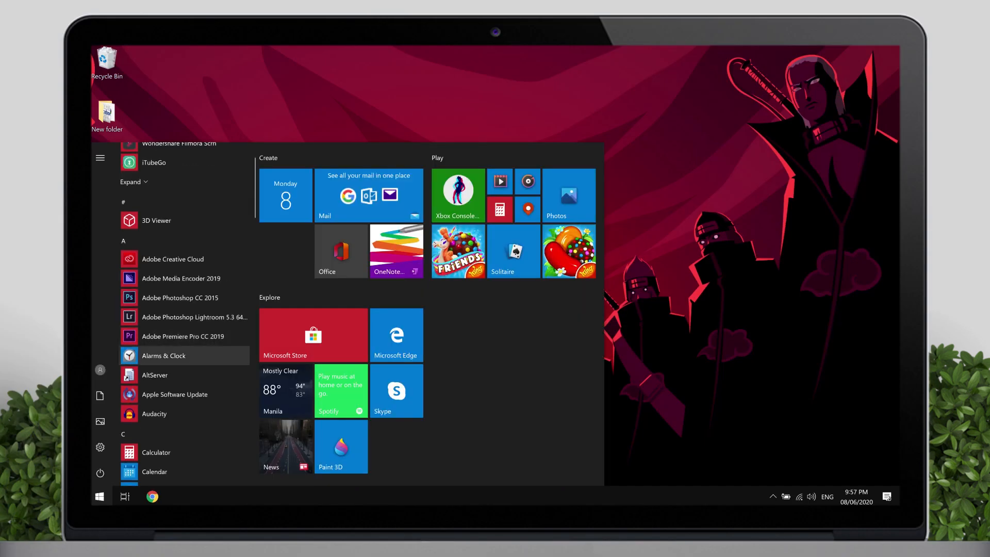
mouse_move(154, 375)
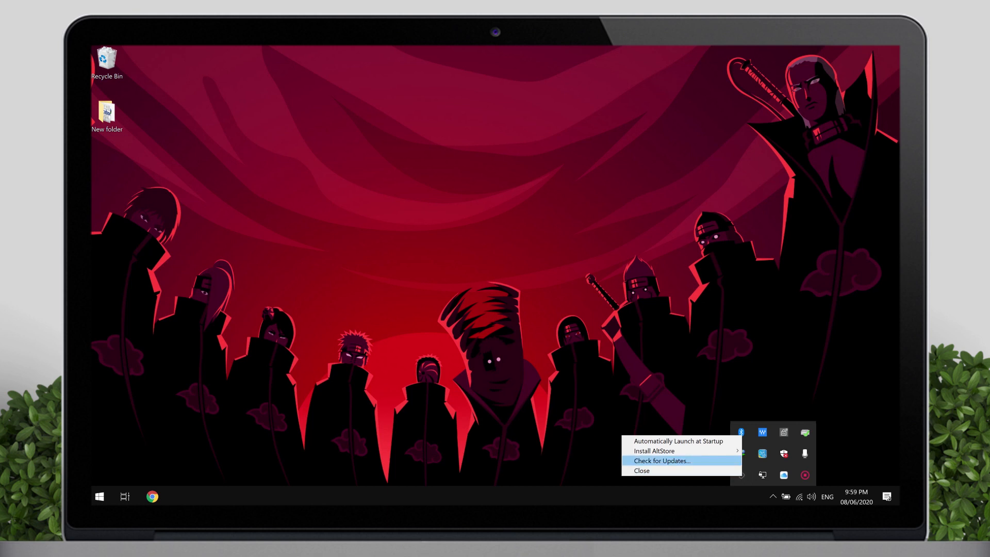
mouse_move(667, 451)
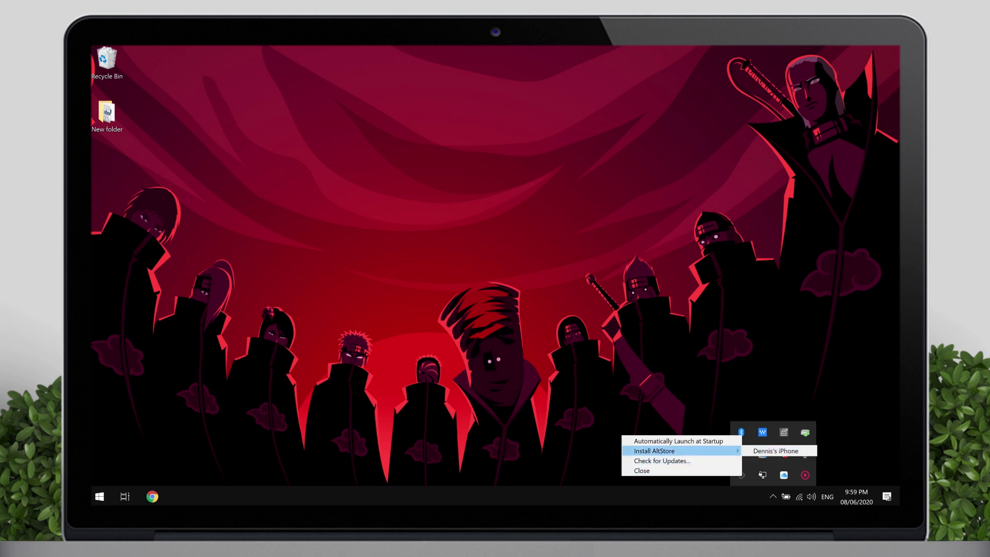
- Install AltStore from the AltServer tray menu onto the connected iPhone
click(775, 450)
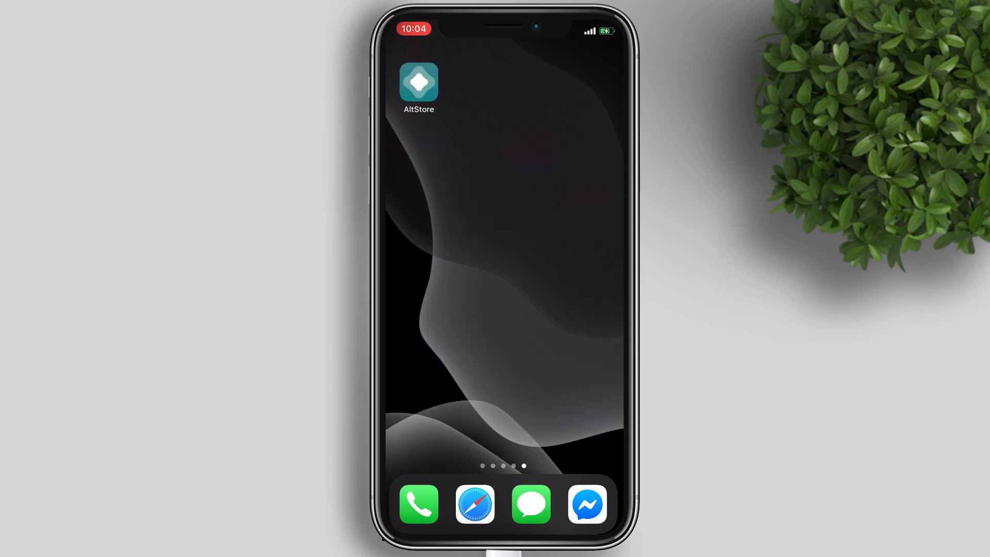
- Verify the developer app under Settings > General > Profiles & Device Management
click(418, 84)
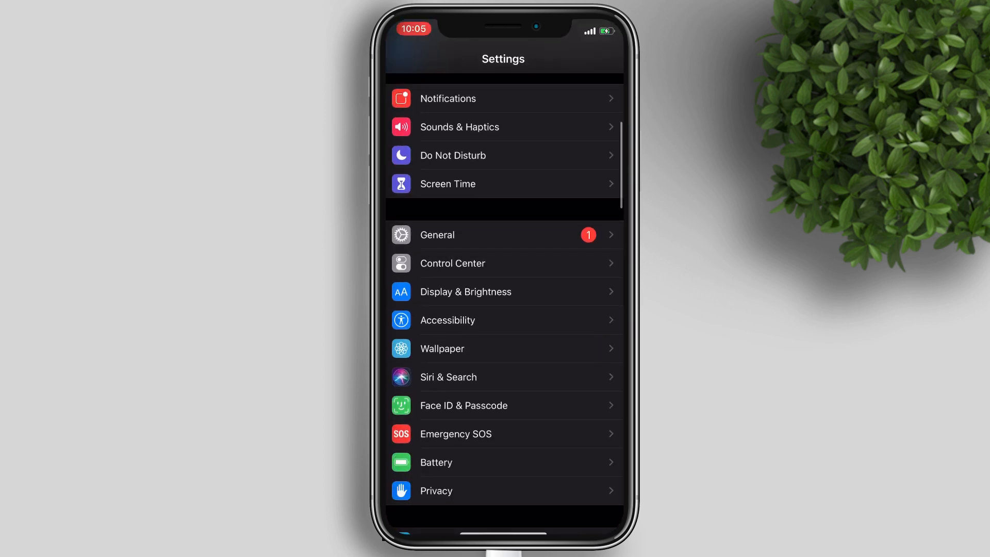
click(437, 235)
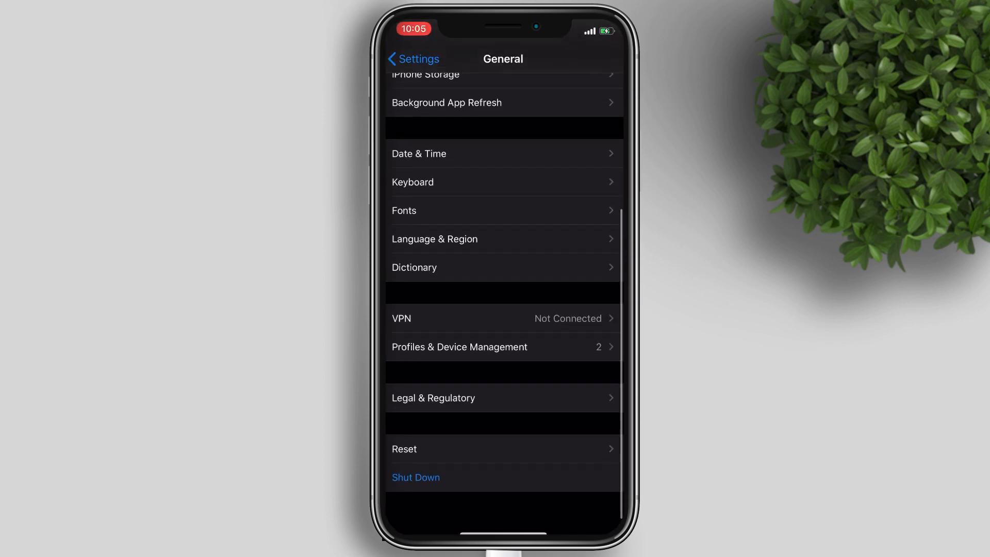
click(459, 347)
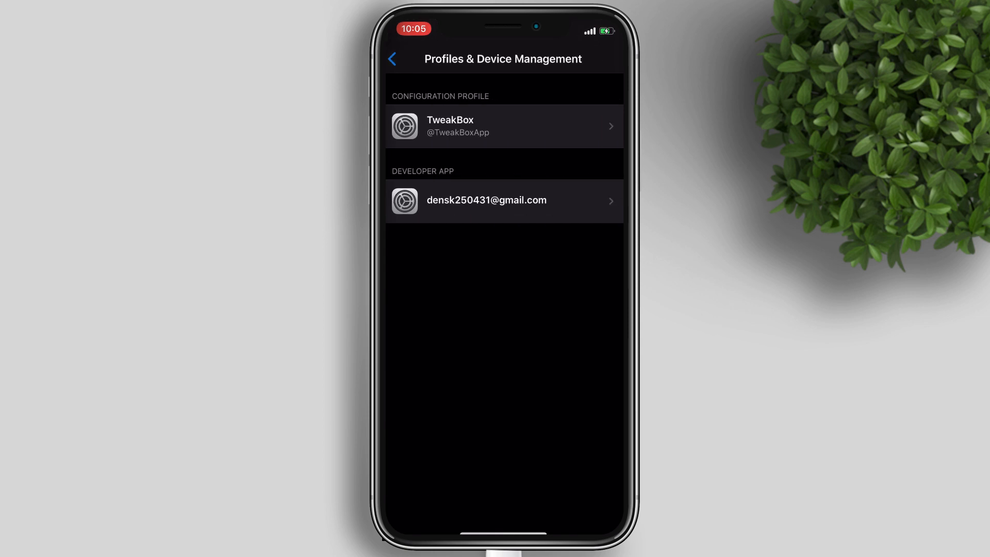
click(503, 200)
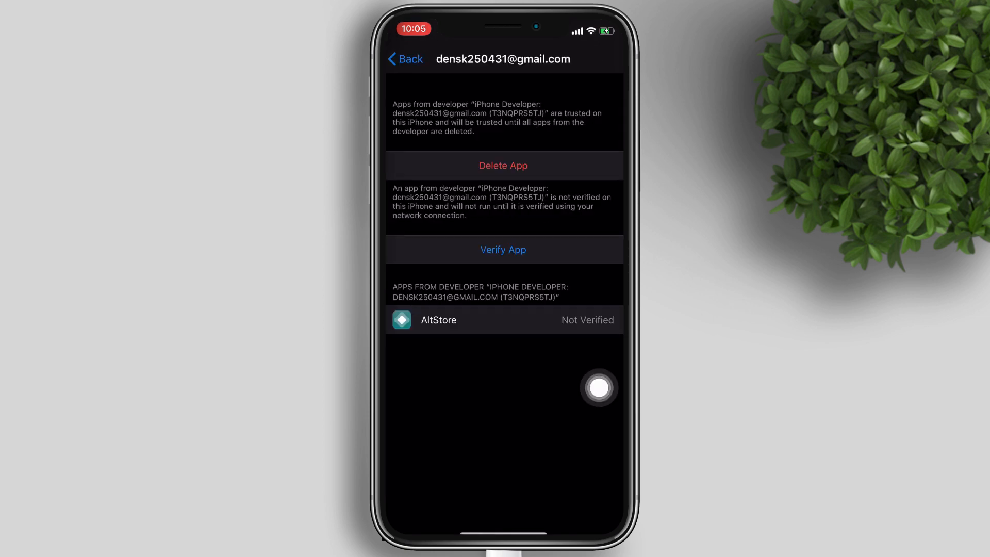
click(502, 249)
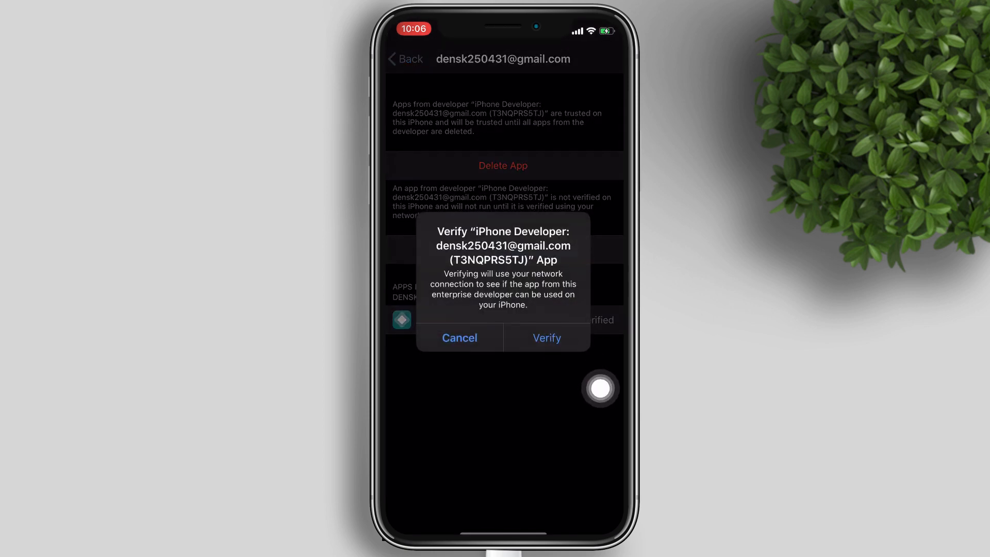
click(547, 338)
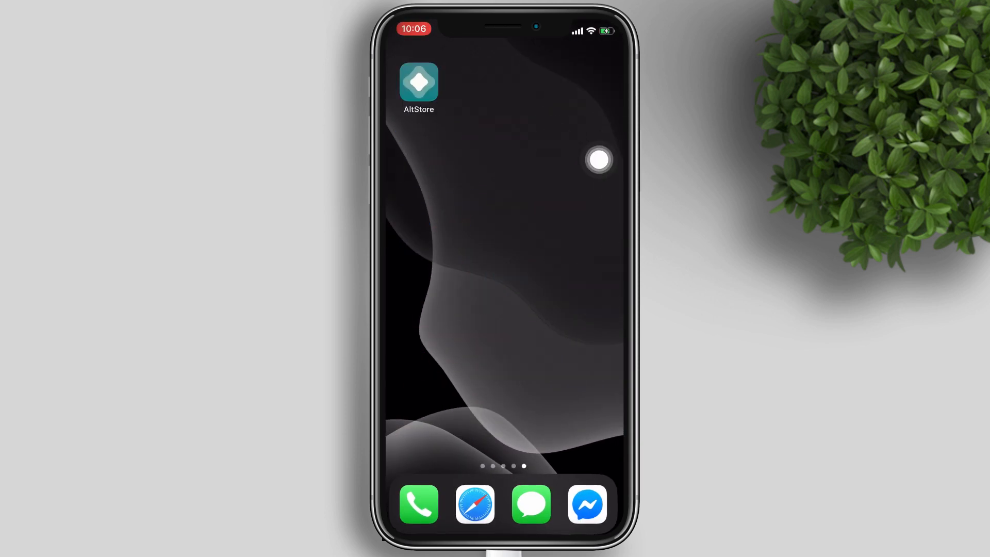
- Allow AltStore notifications and show My Apps listing AltStore expiring in 7 days
click(419, 87)
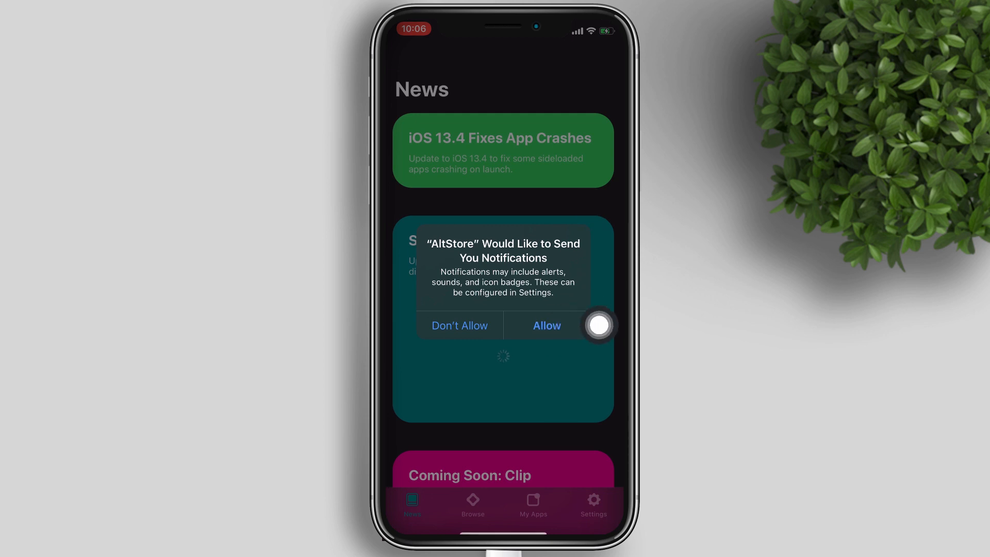
click(547, 326)
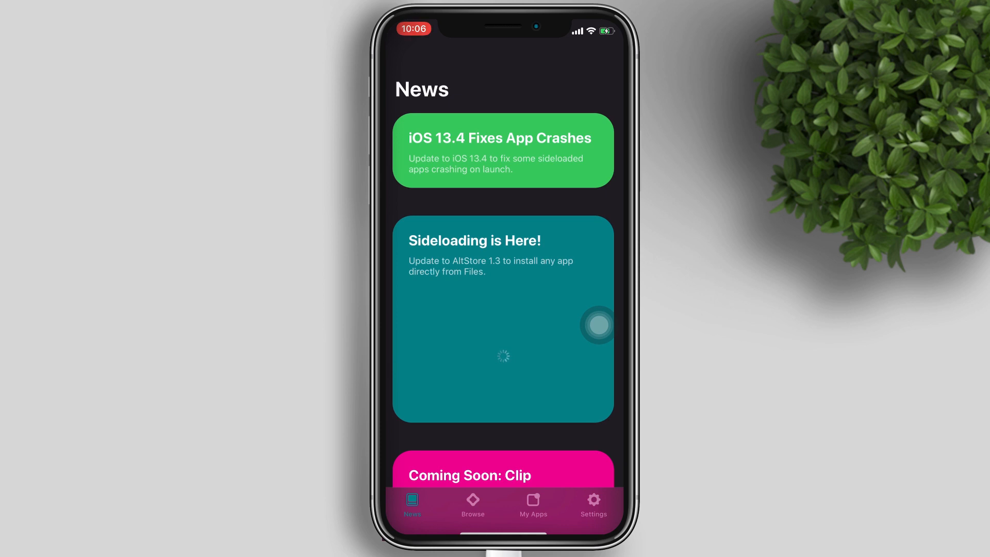
click(534, 505)
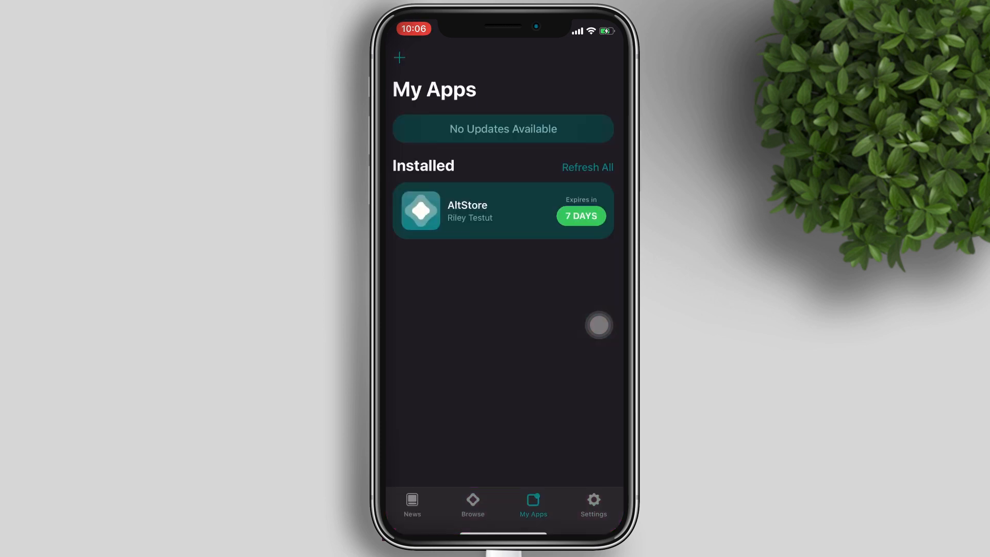